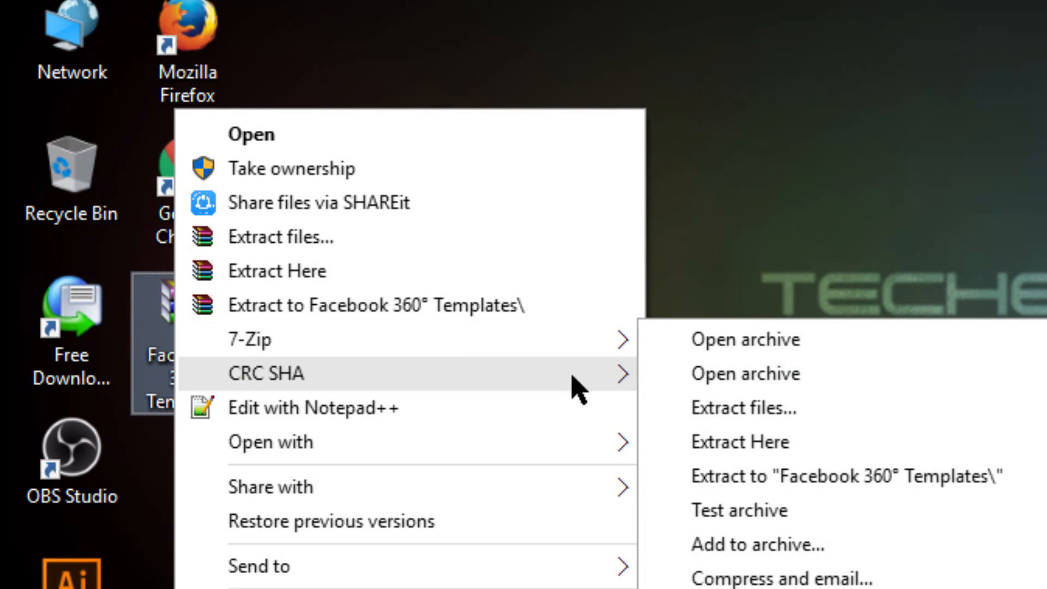
Extract the Facebook 360° Templates zip into its own folder on the desktop.
{"action": "left_click", "coordinate": [738, 441]}
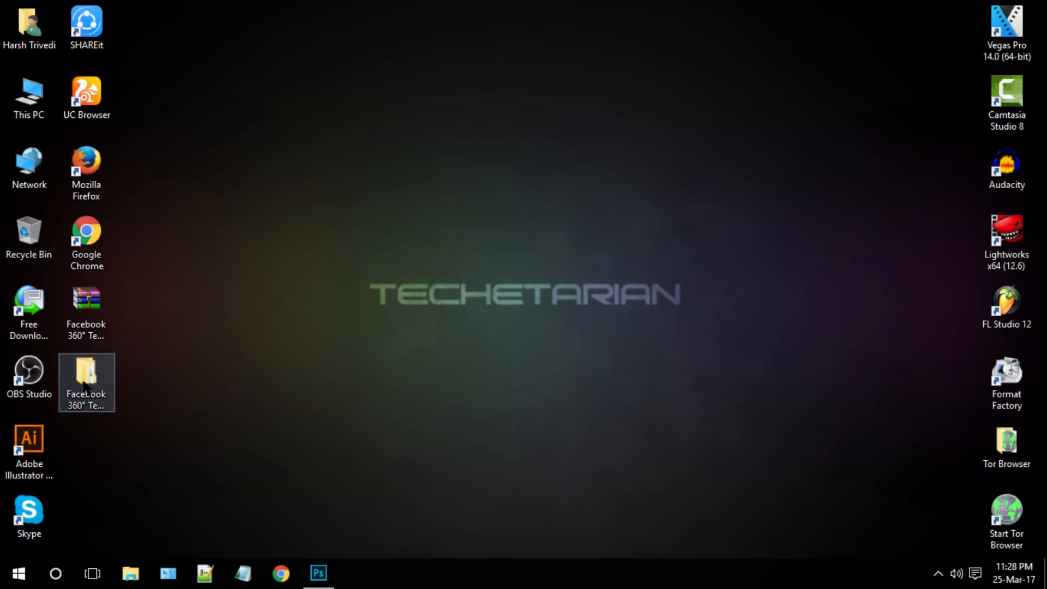
Browse the extracted templates folder, briefly viewing the Calculations spreadsheet, and return to the template list.
{"action": "double_click", "coordinate": [86, 382]}
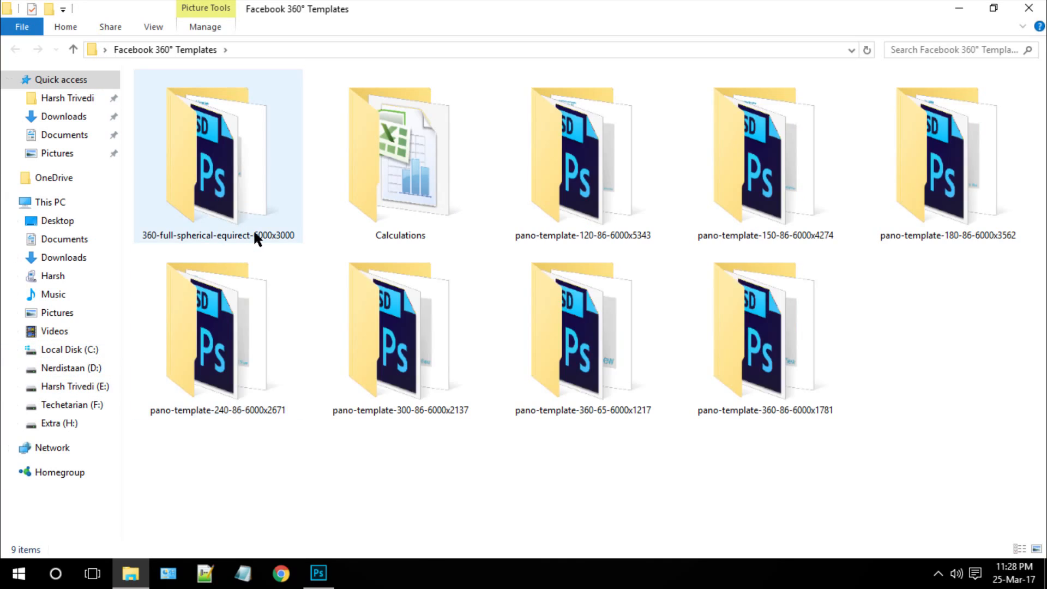
{"action": "double_click", "coordinate": [398, 154]}
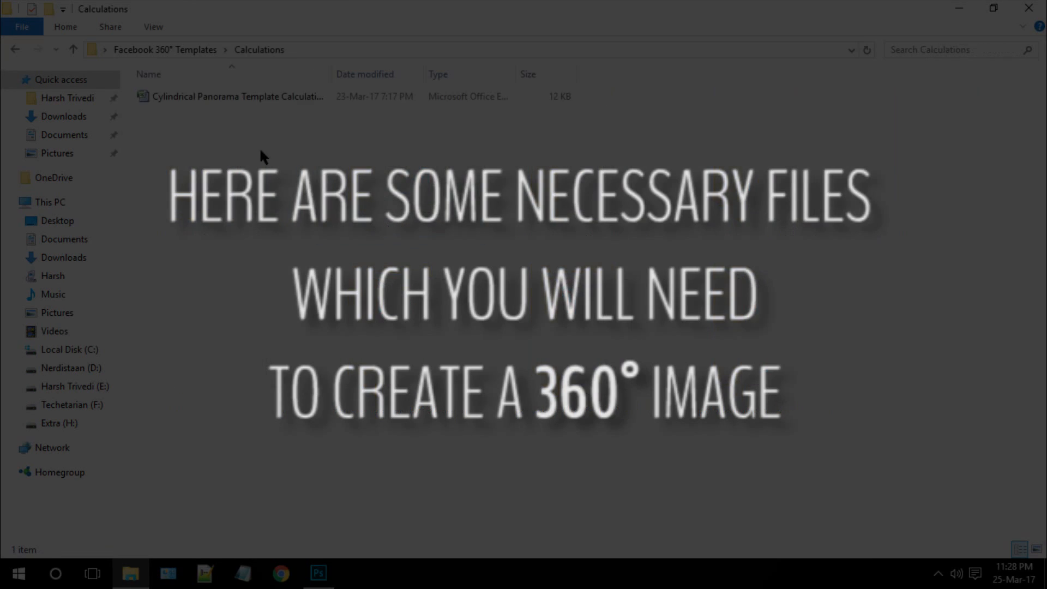
{"action": "double_click", "coordinate": [236, 96]}
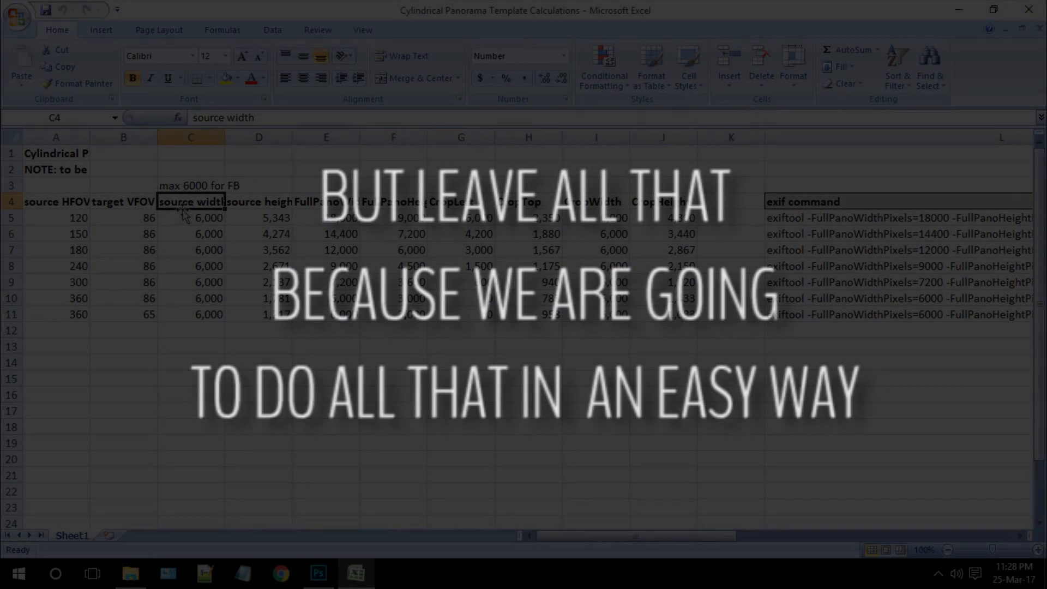
{"action": "left_click", "coordinate": [191, 218]}
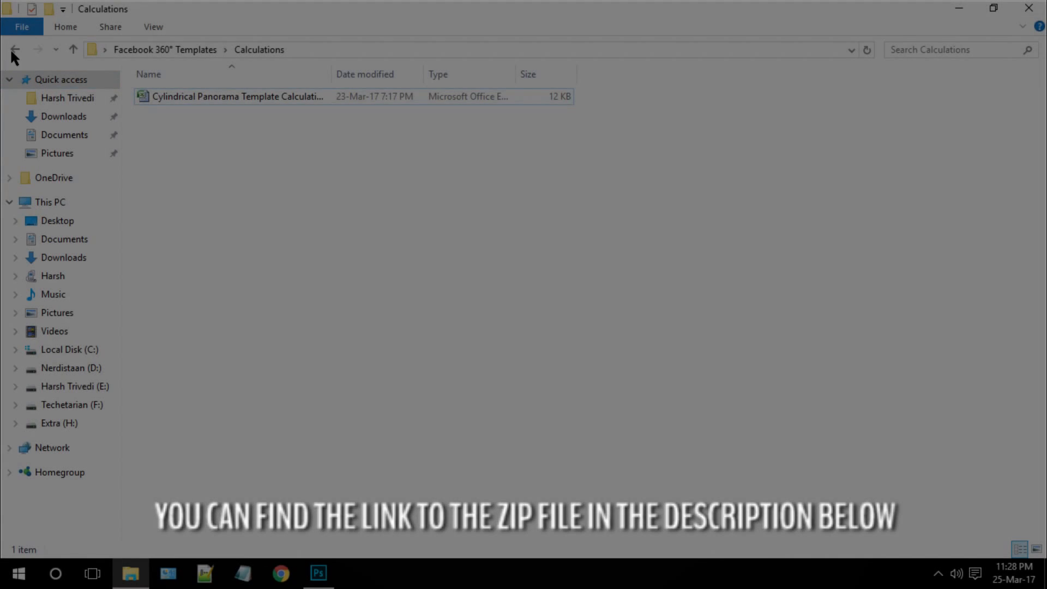
{"action": "left_click", "coordinate": [15, 50]}
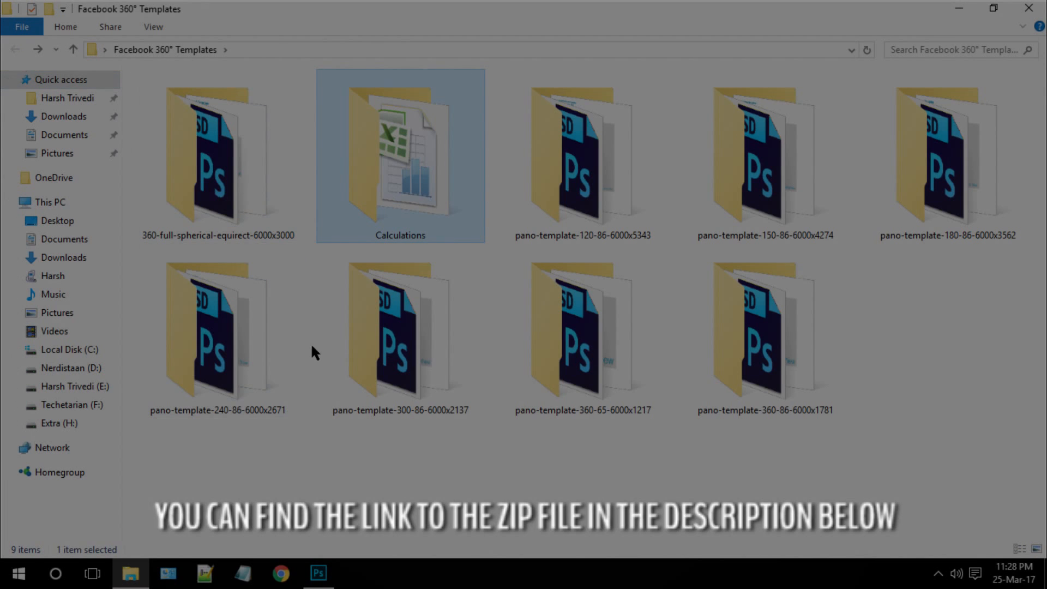
{"action": "left_click", "coordinate": [217, 157]}
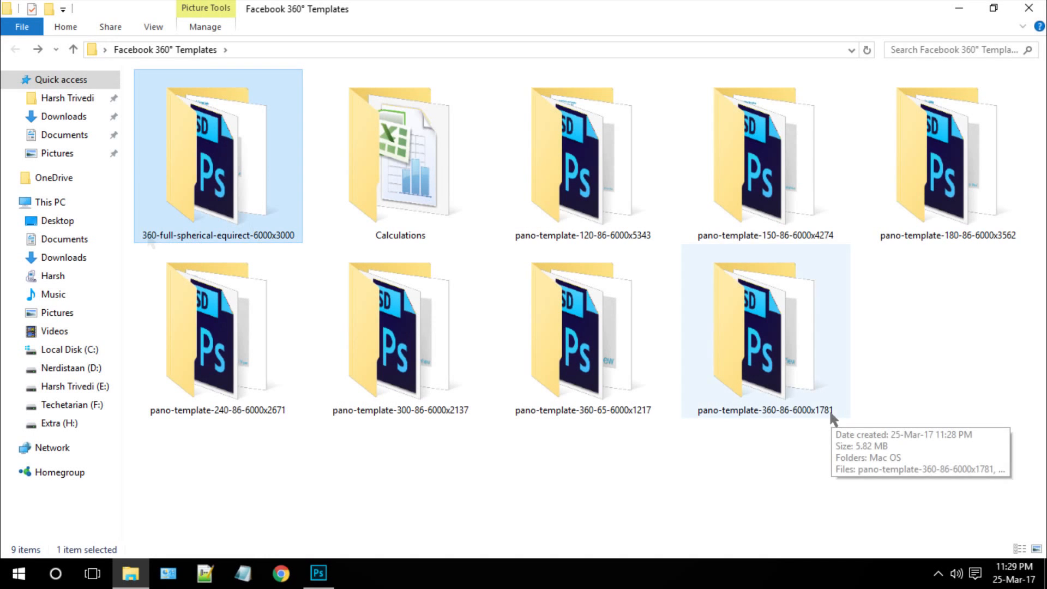
Open the pano-template-360-65-6000x1217 PSD in Photoshop from its folder.
{"action": "double_click", "coordinate": [582, 330]}
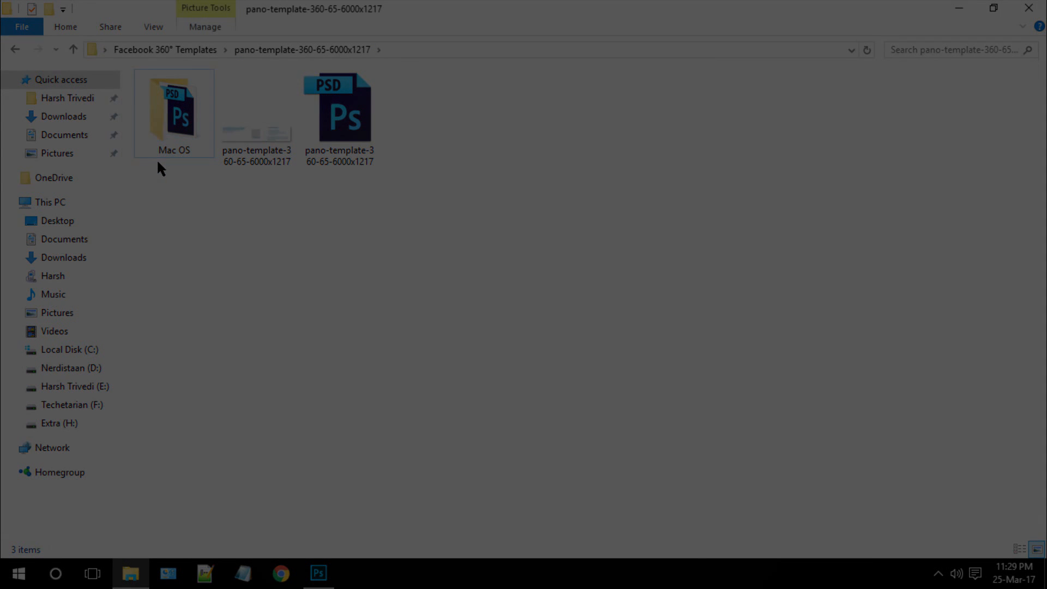
{"action": "left_click", "coordinate": [339, 116]}
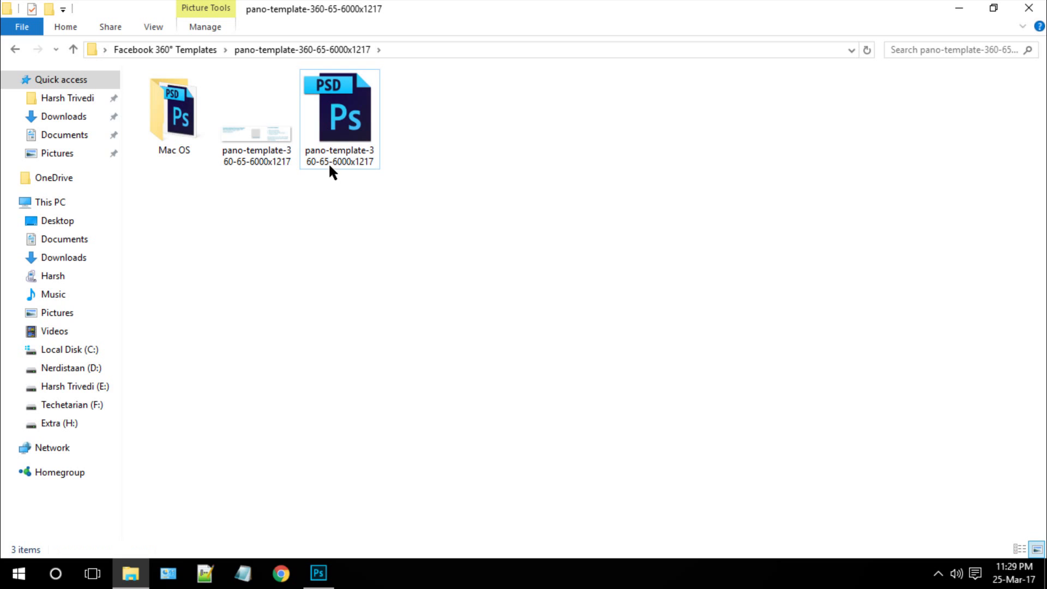
{"action": "double_click", "coordinate": [339, 117]}
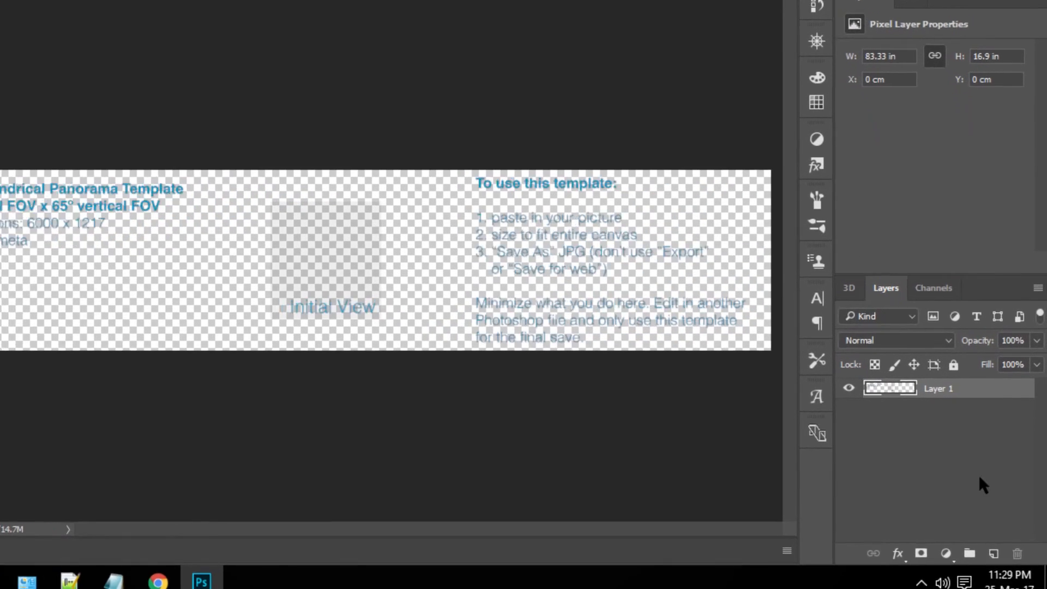
{"action": "left_click", "coordinate": [969, 553]}
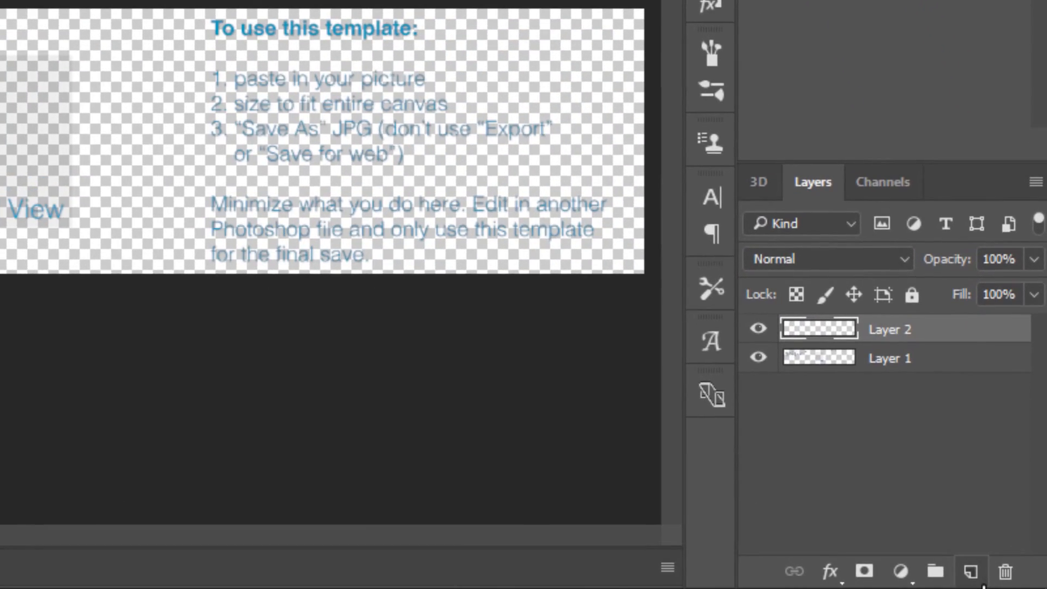
{"action": "left_click", "coordinate": [374, 334]}
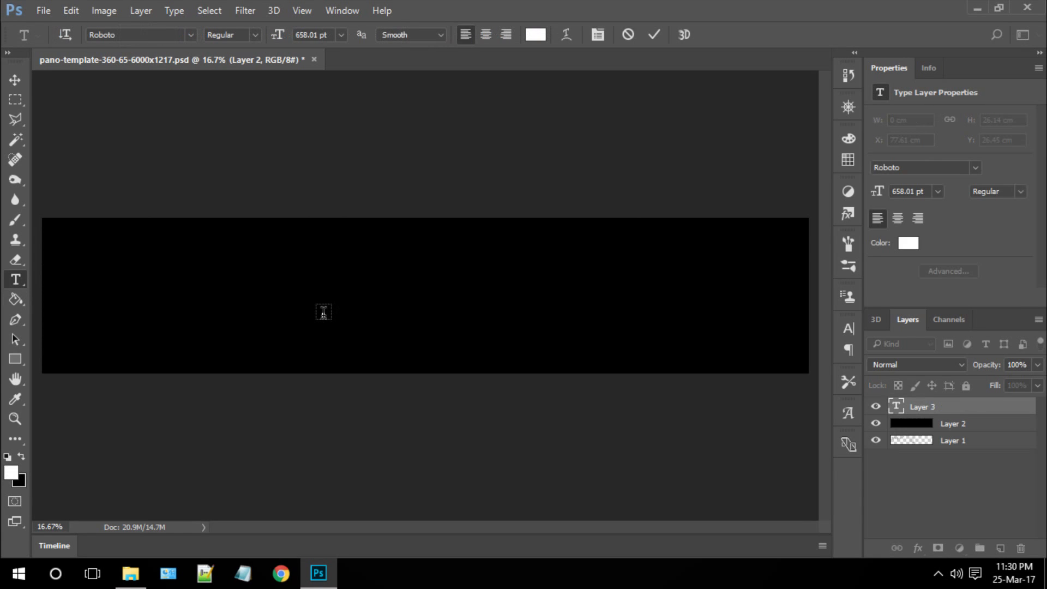
{"action": "type", "text": "@techetarian"}
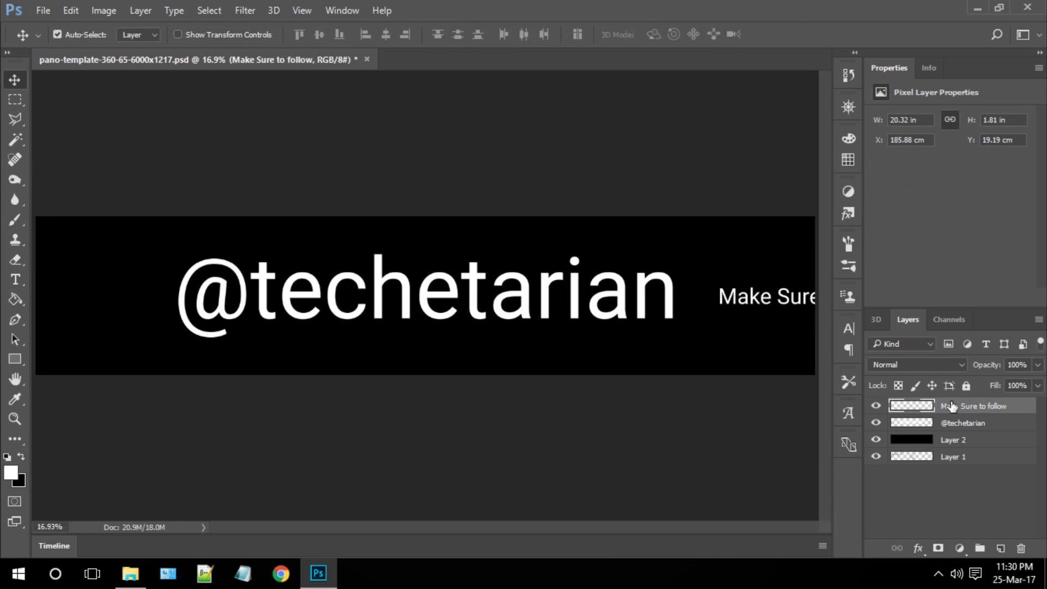
{"action": "left_click", "coordinate": [140, 10]}
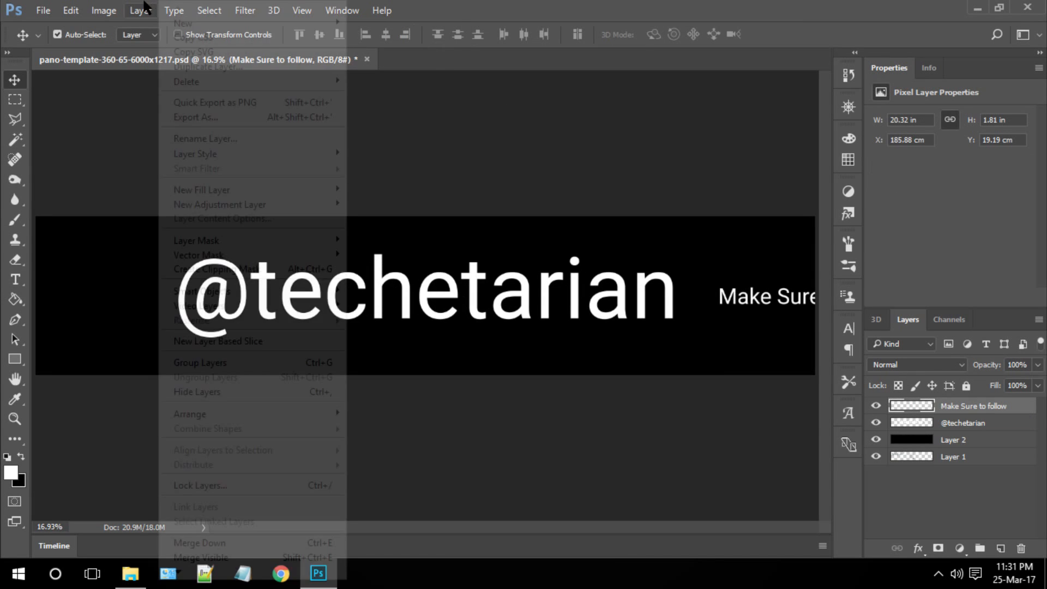
{"action": "left_click", "coordinate": [210, 66]}
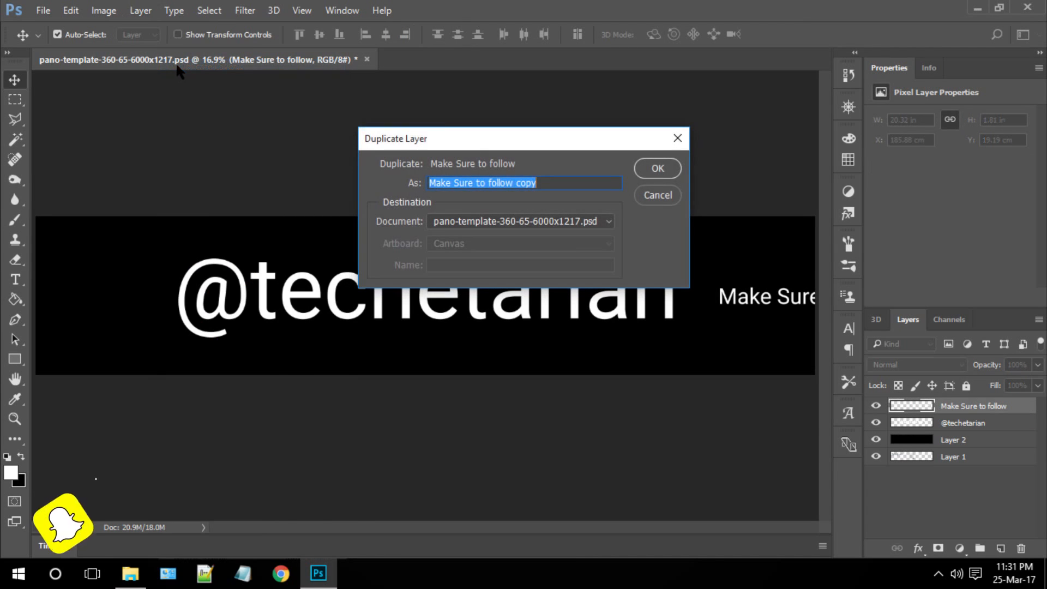
{"action": "left_click", "coordinate": [657, 167]}
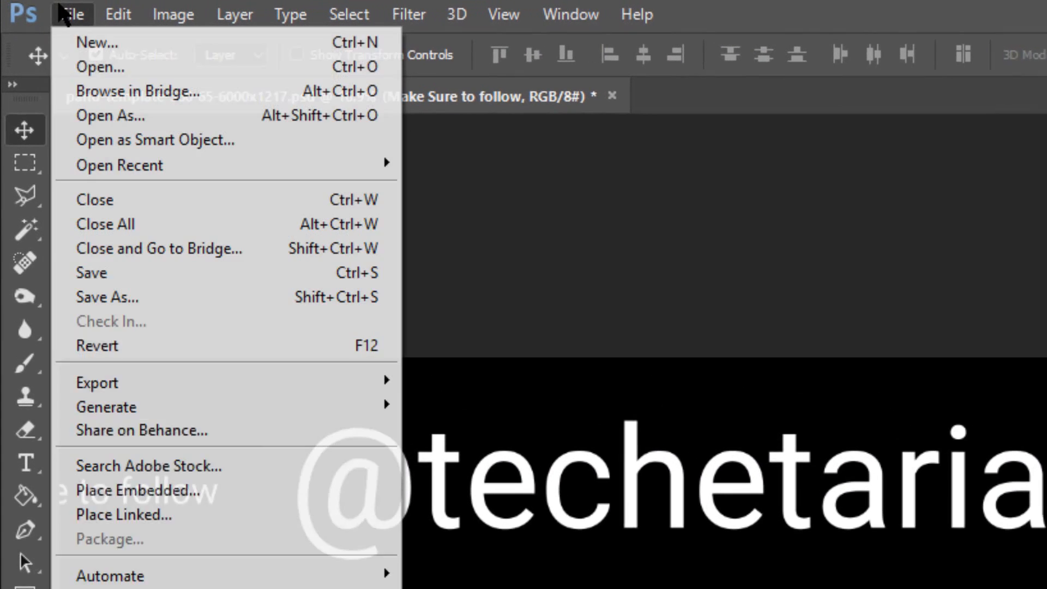
{"action": "left_click", "coordinate": [107, 297]}
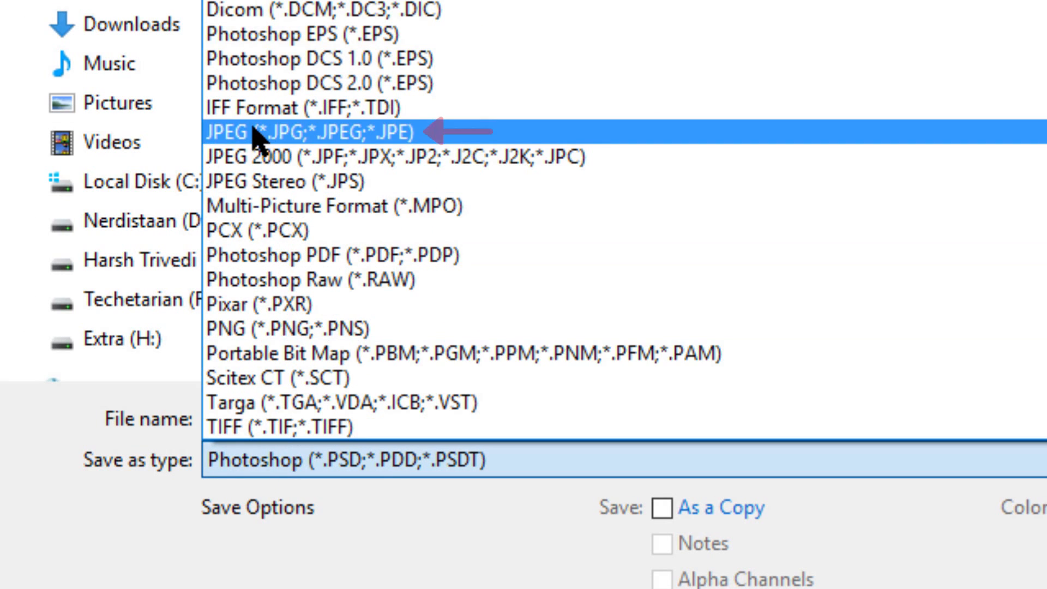
{"action": "left_click", "coordinate": [307, 131]}
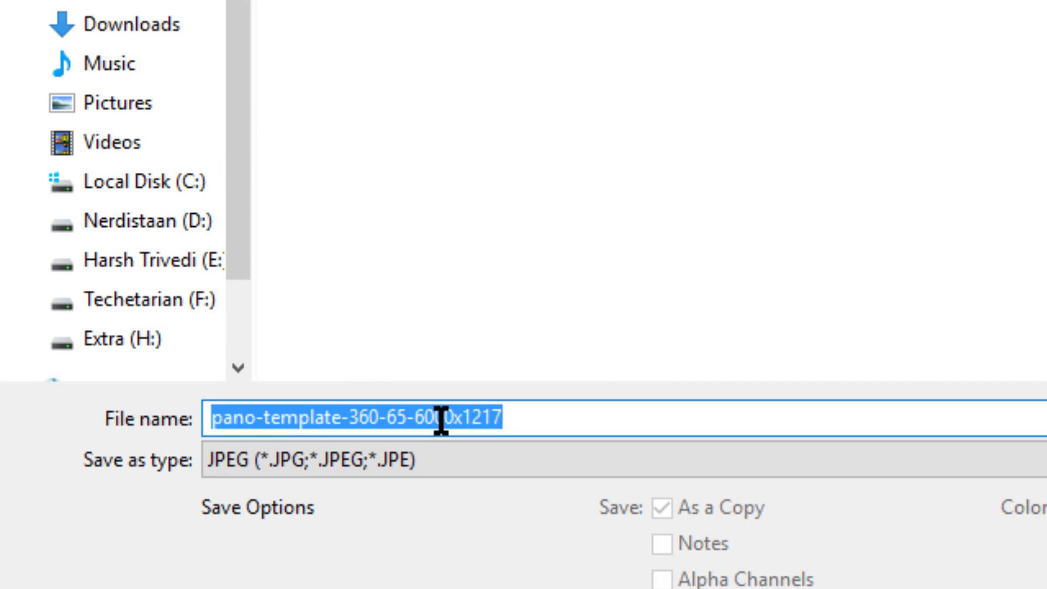
{"action": "type", "text": "@te"}
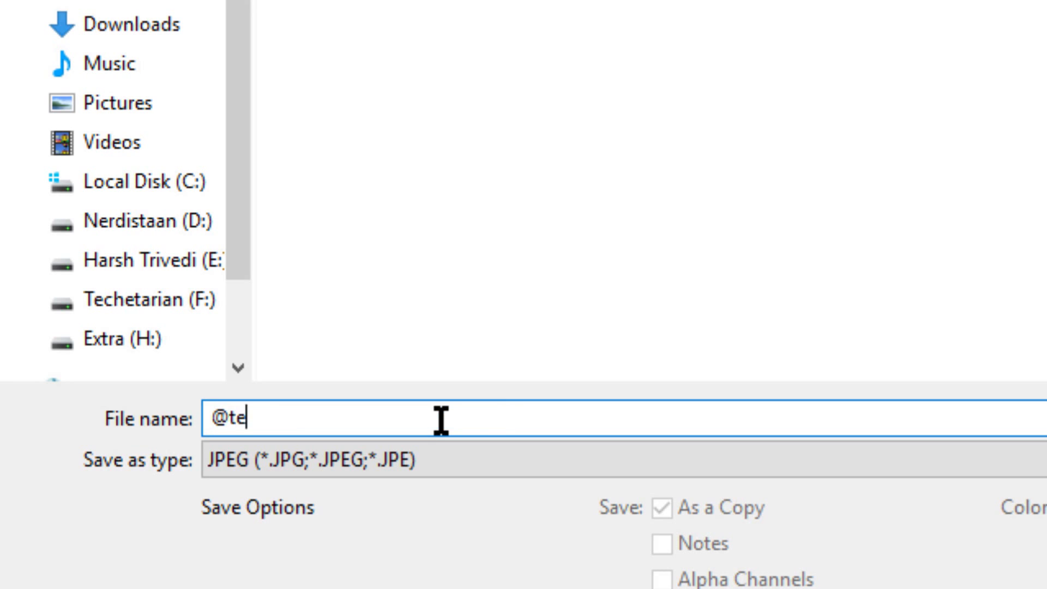
{"action": "type", "text": "chetarian"}
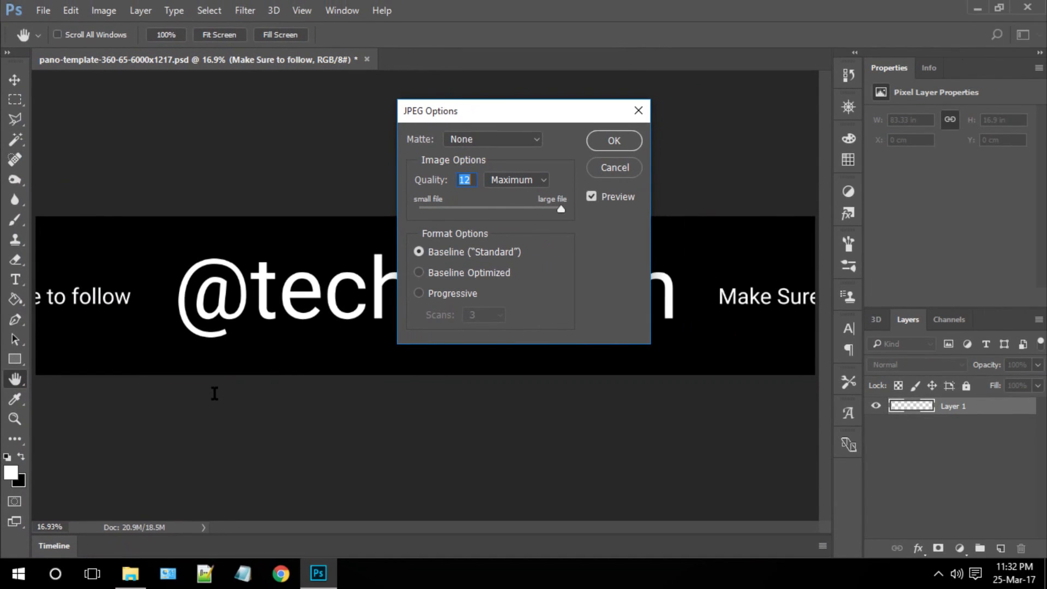
{"action": "left_click", "coordinate": [612, 140]}
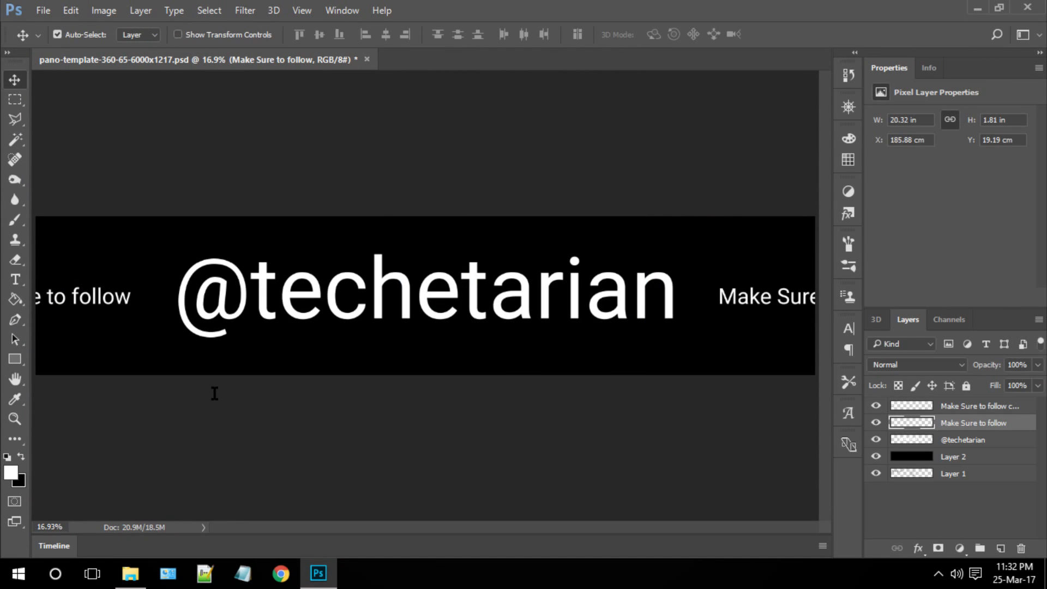
Minimize Photoshop and bring up Chrome with the Facebook post composer.
{"action": "left_click", "coordinate": [130, 573]}
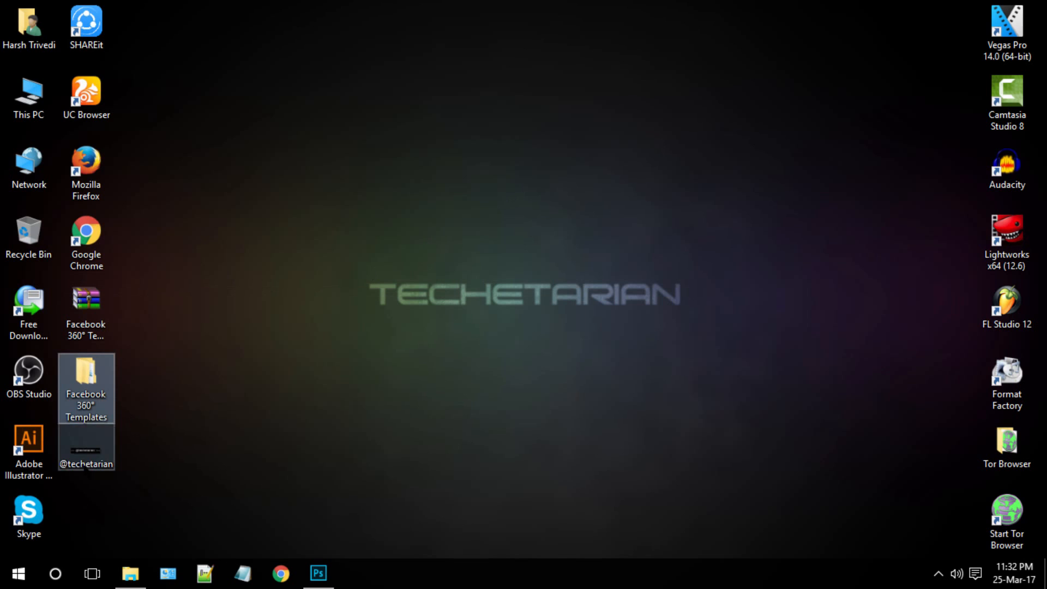
{"action": "double_click", "coordinate": [85, 447]}
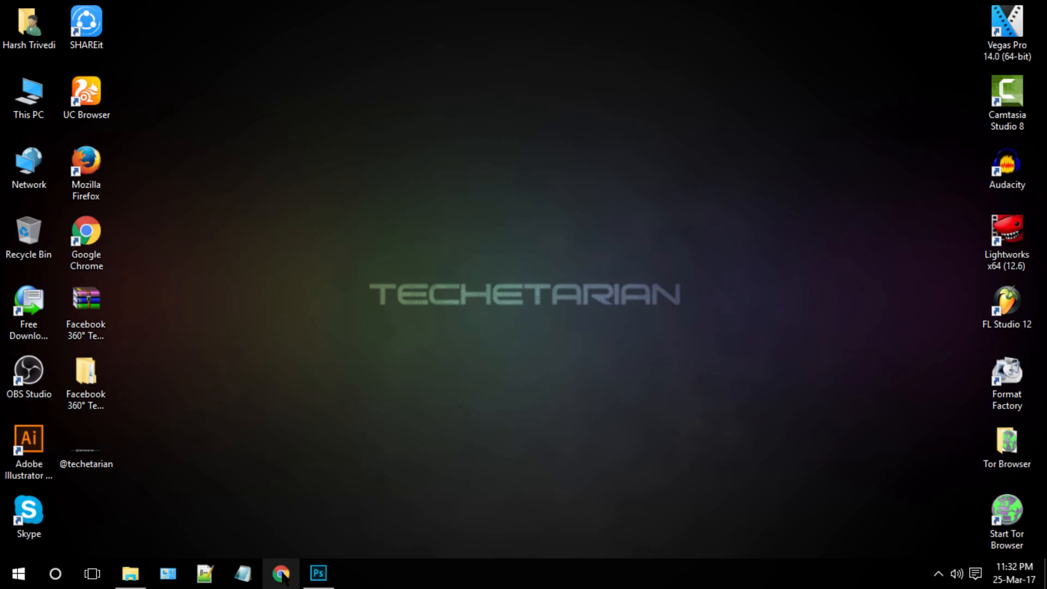
{"action": "left_click", "coordinate": [281, 573]}
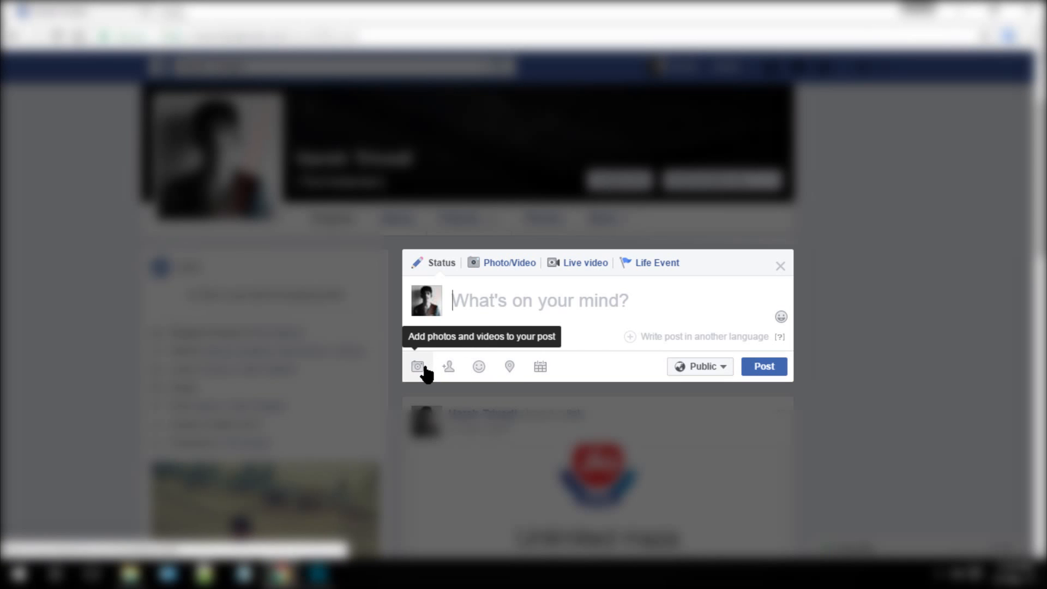
{"action": "left_click", "coordinate": [419, 367]}
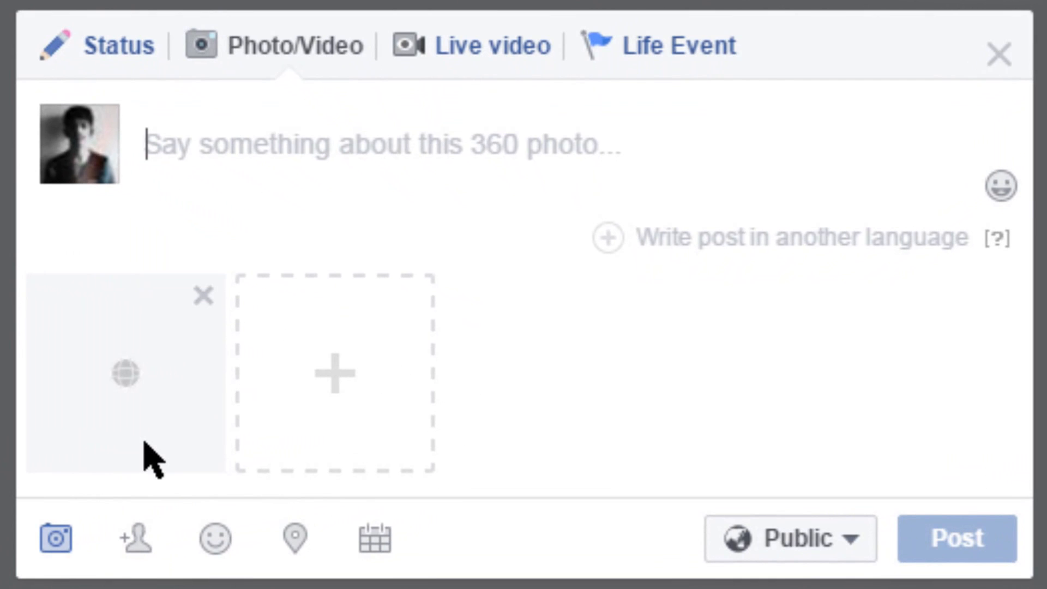
{"action": "type", "text": "My fir"}
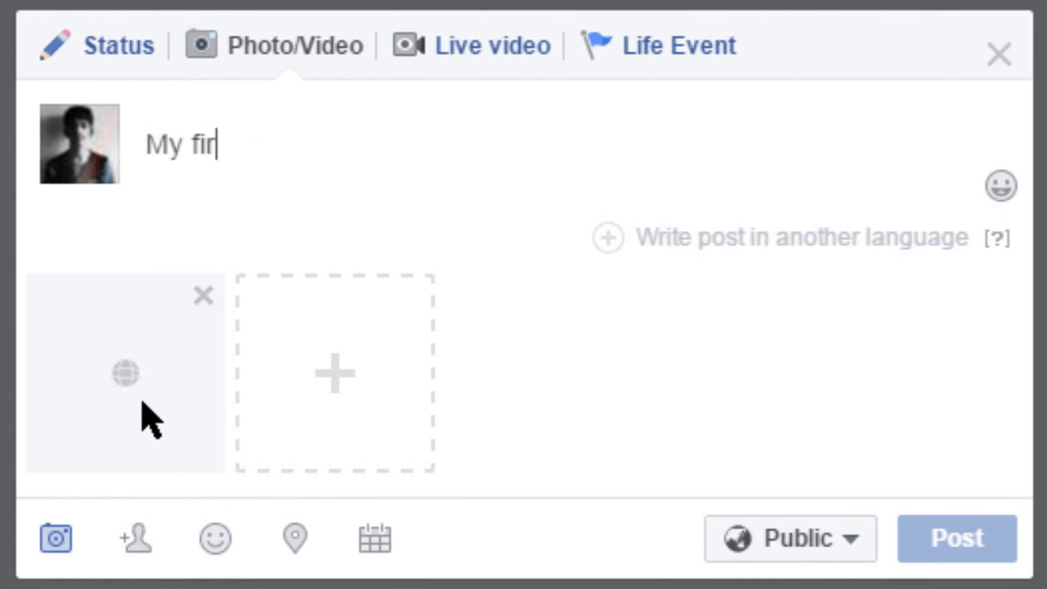
{"action": "type", "text": "st 360 de"}
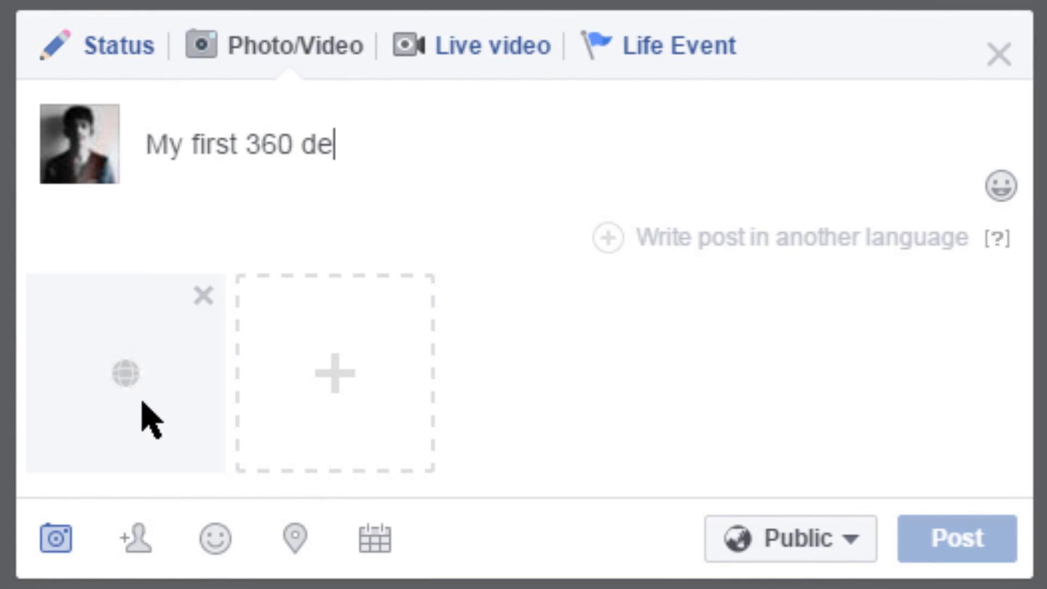
{"action": "type", "text": "gree gra"}
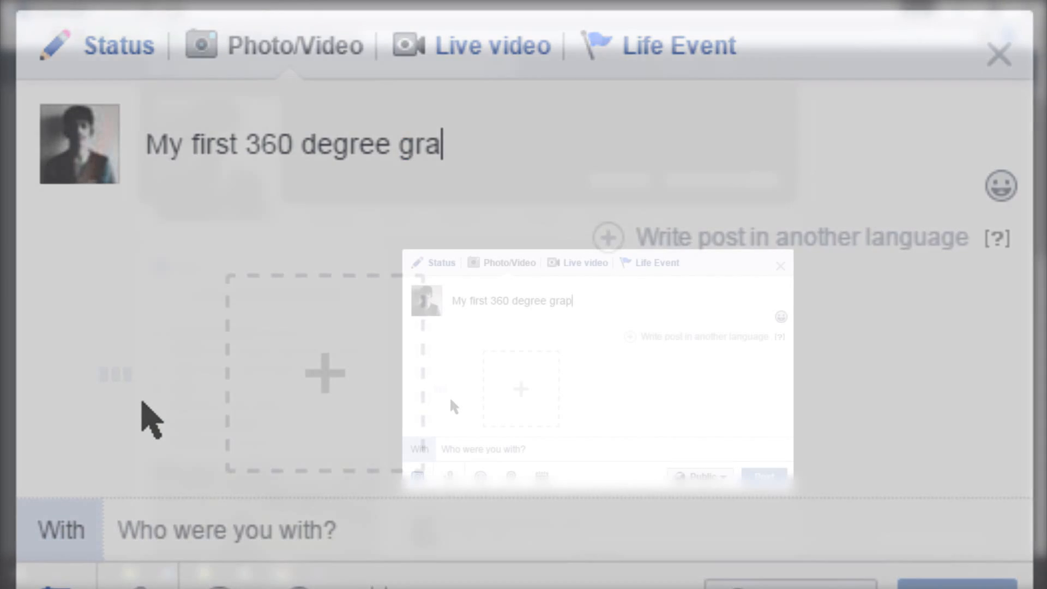
{"action": "type", "text": "phic imag"}
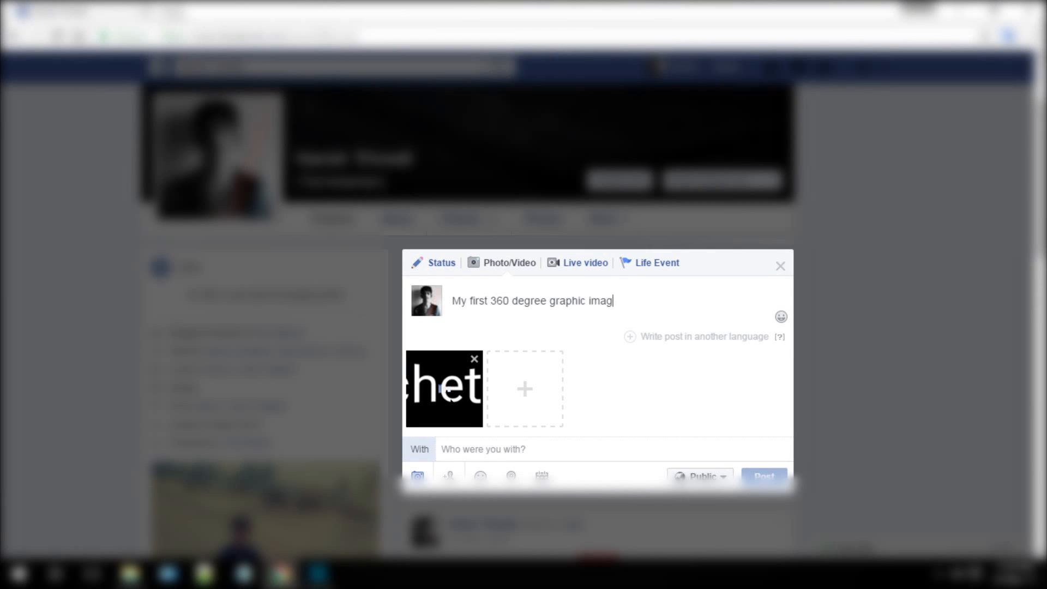
Set and save the 360 photo's starting view from the thumbnail's globe editor.
{"action": "left_click", "coordinate": [443, 389]}
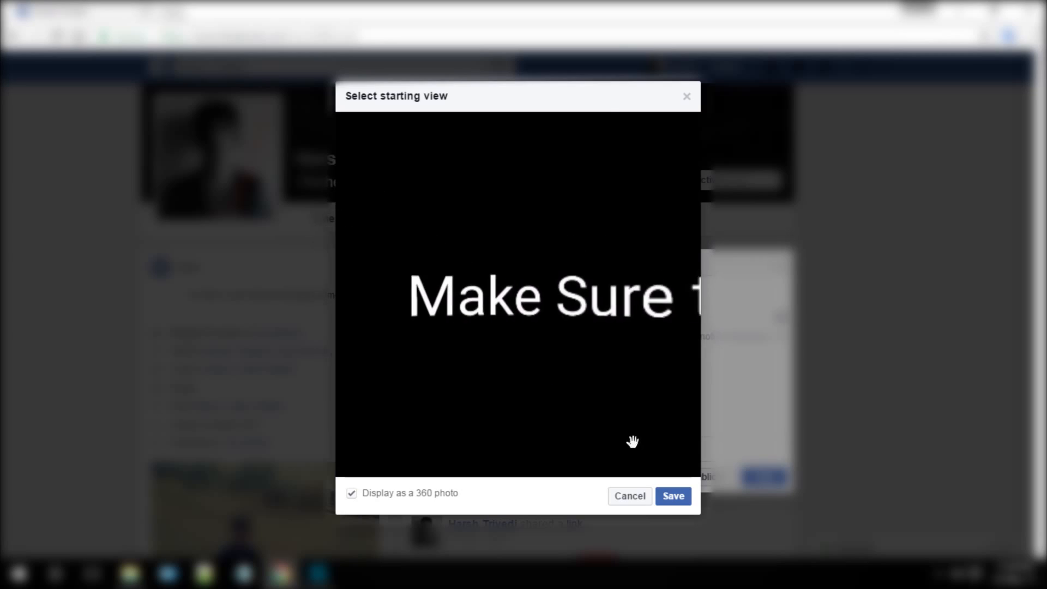
{"action": "left_click", "coordinate": [672, 496]}
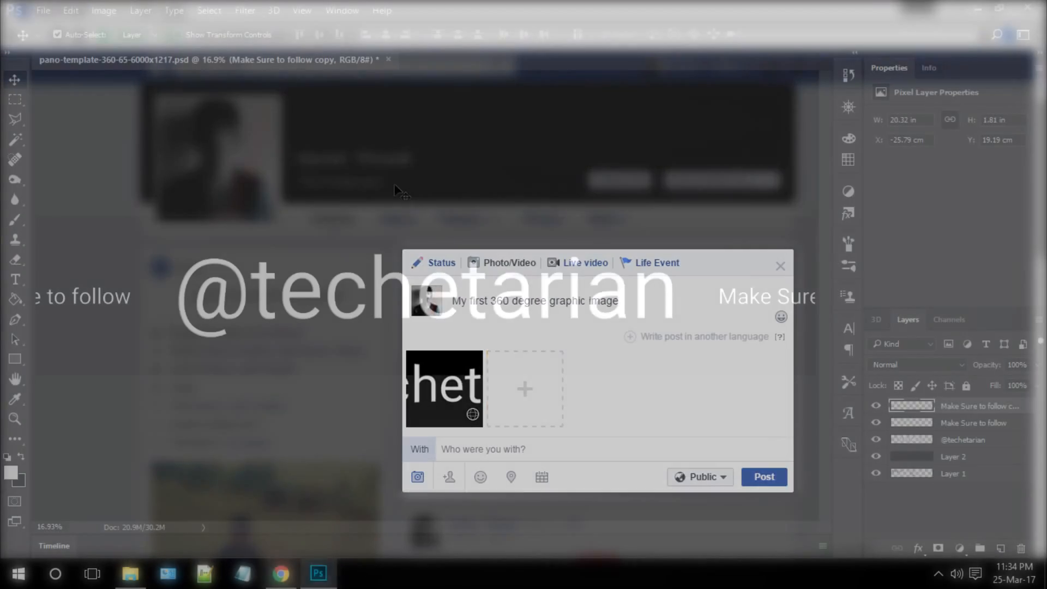